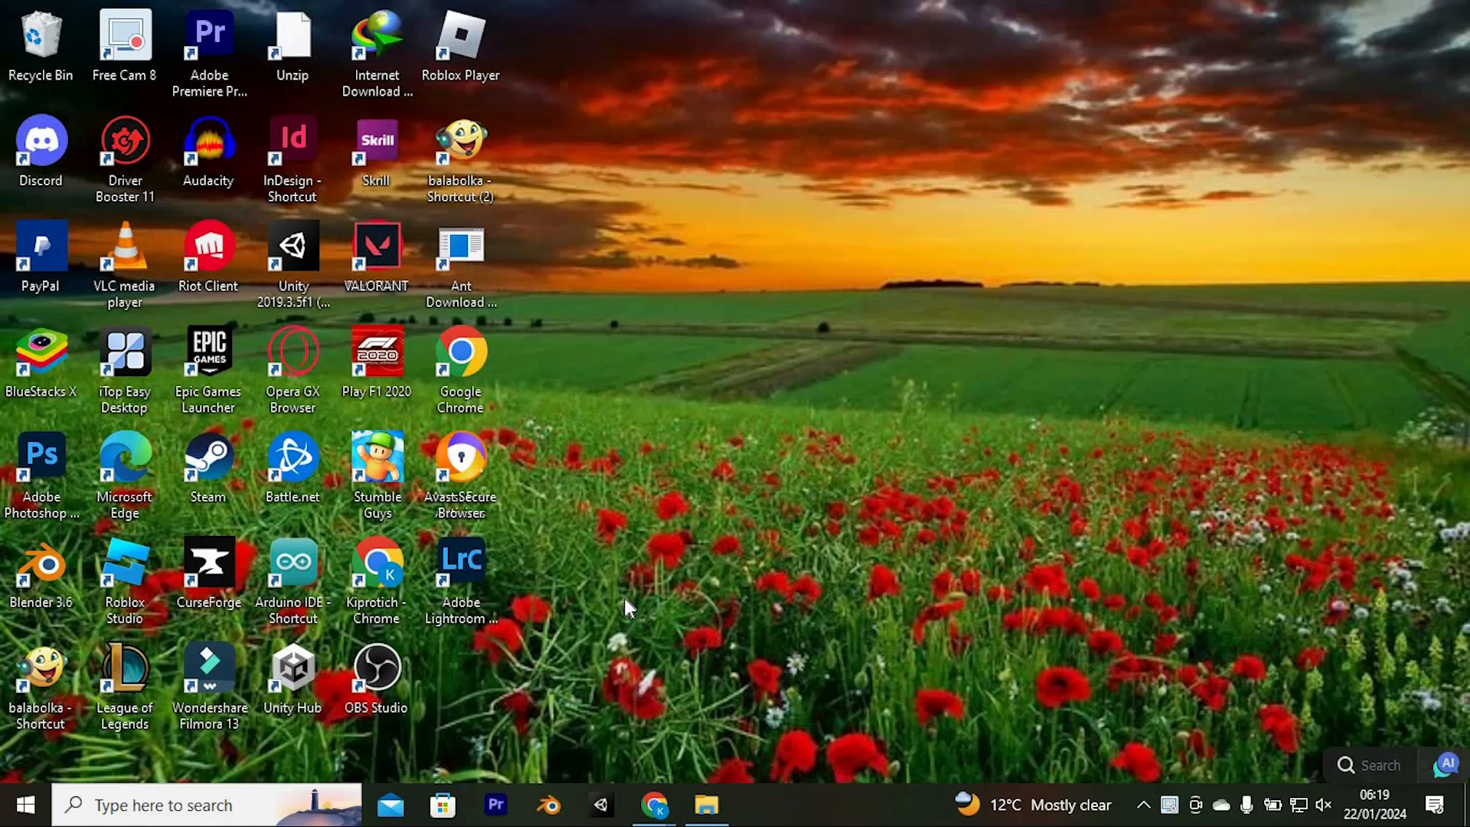
mouse_move(628, 607)
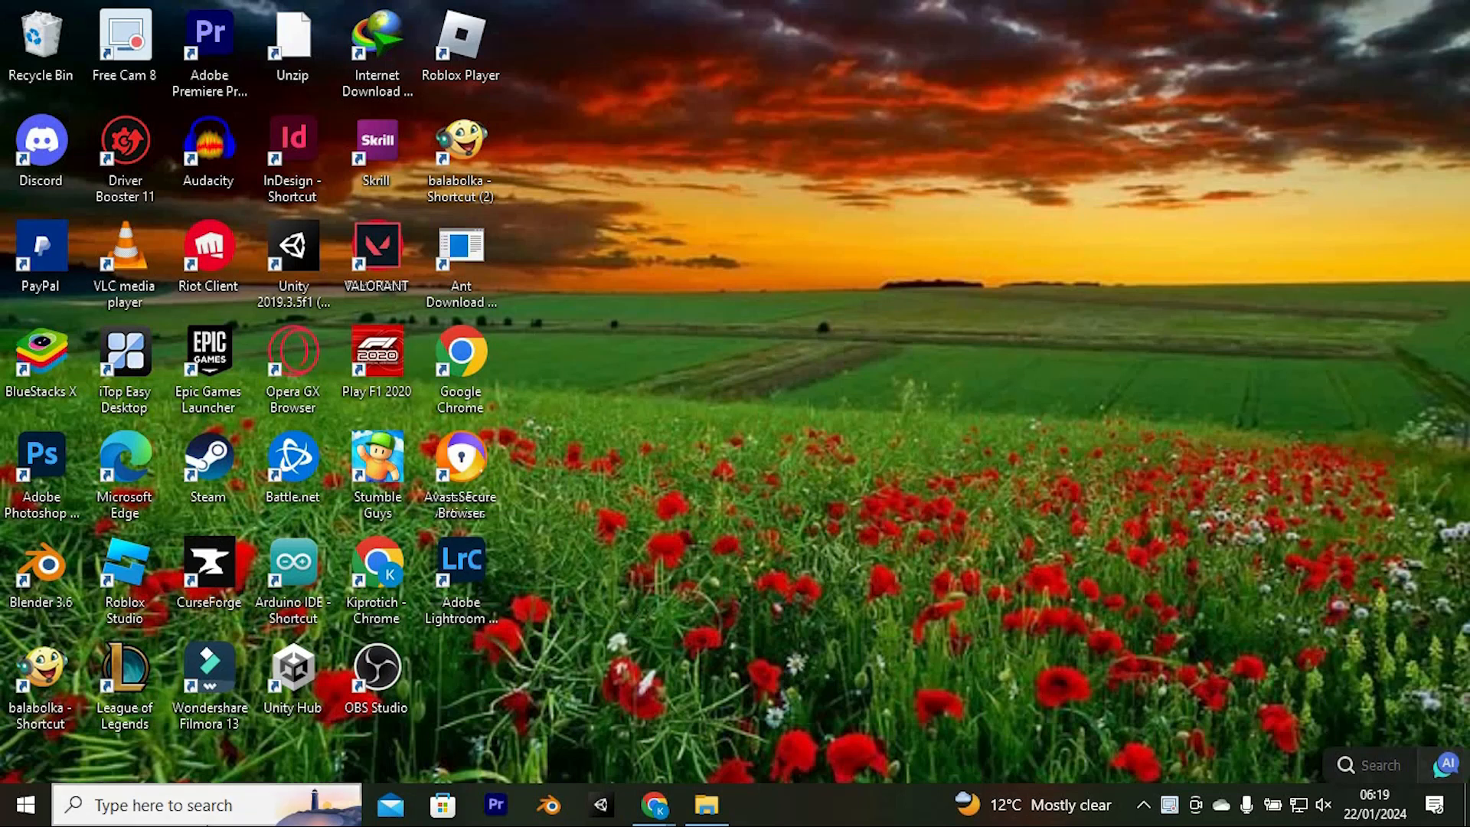
Search Windows for 'task manager' to bring up the Task Manager app.
type("task manager")
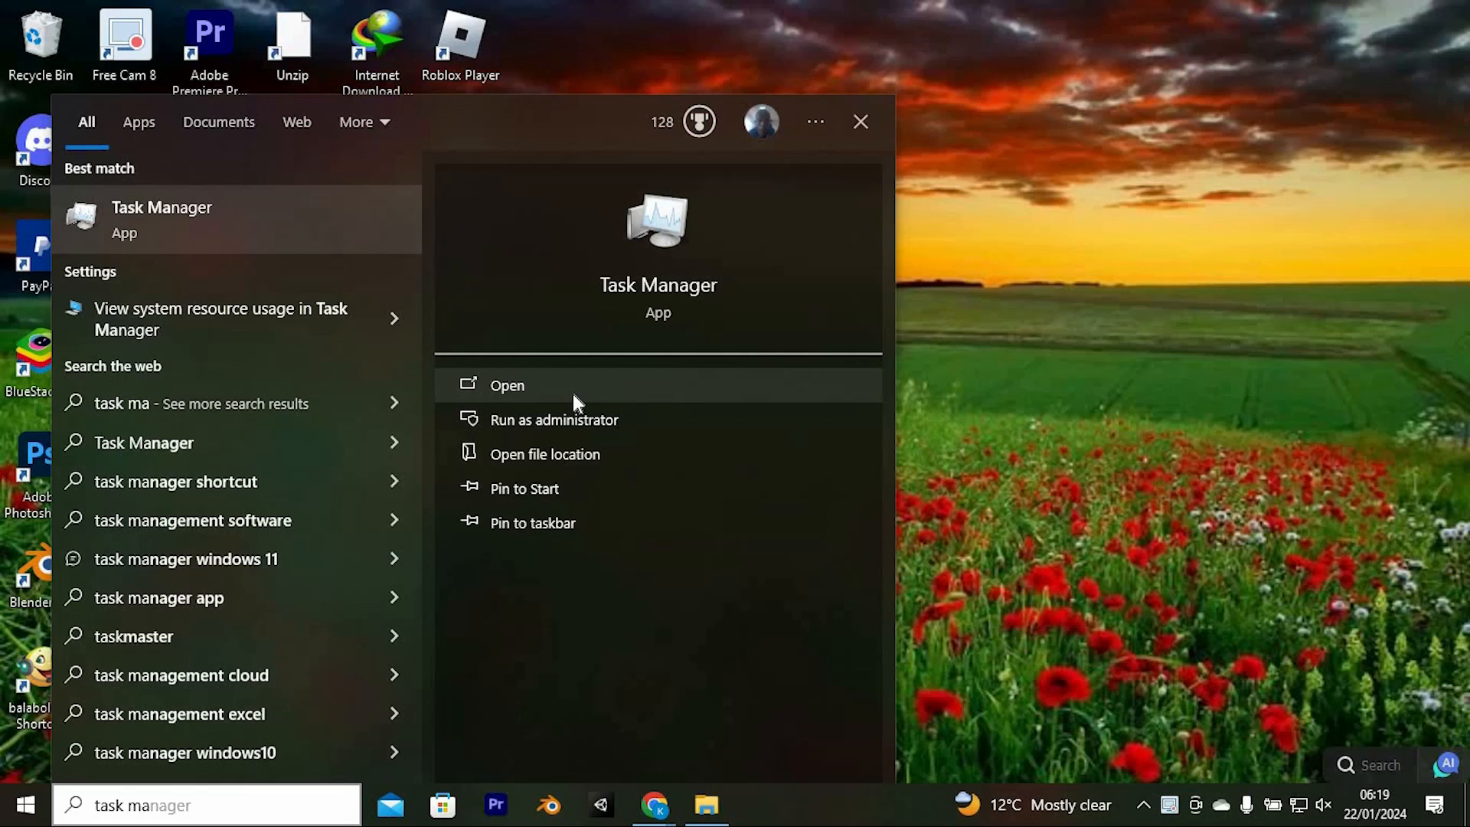
Select Microsoft OneDrive in Task Manager's Startup list, then close Task Manager.
left_click(506, 385)
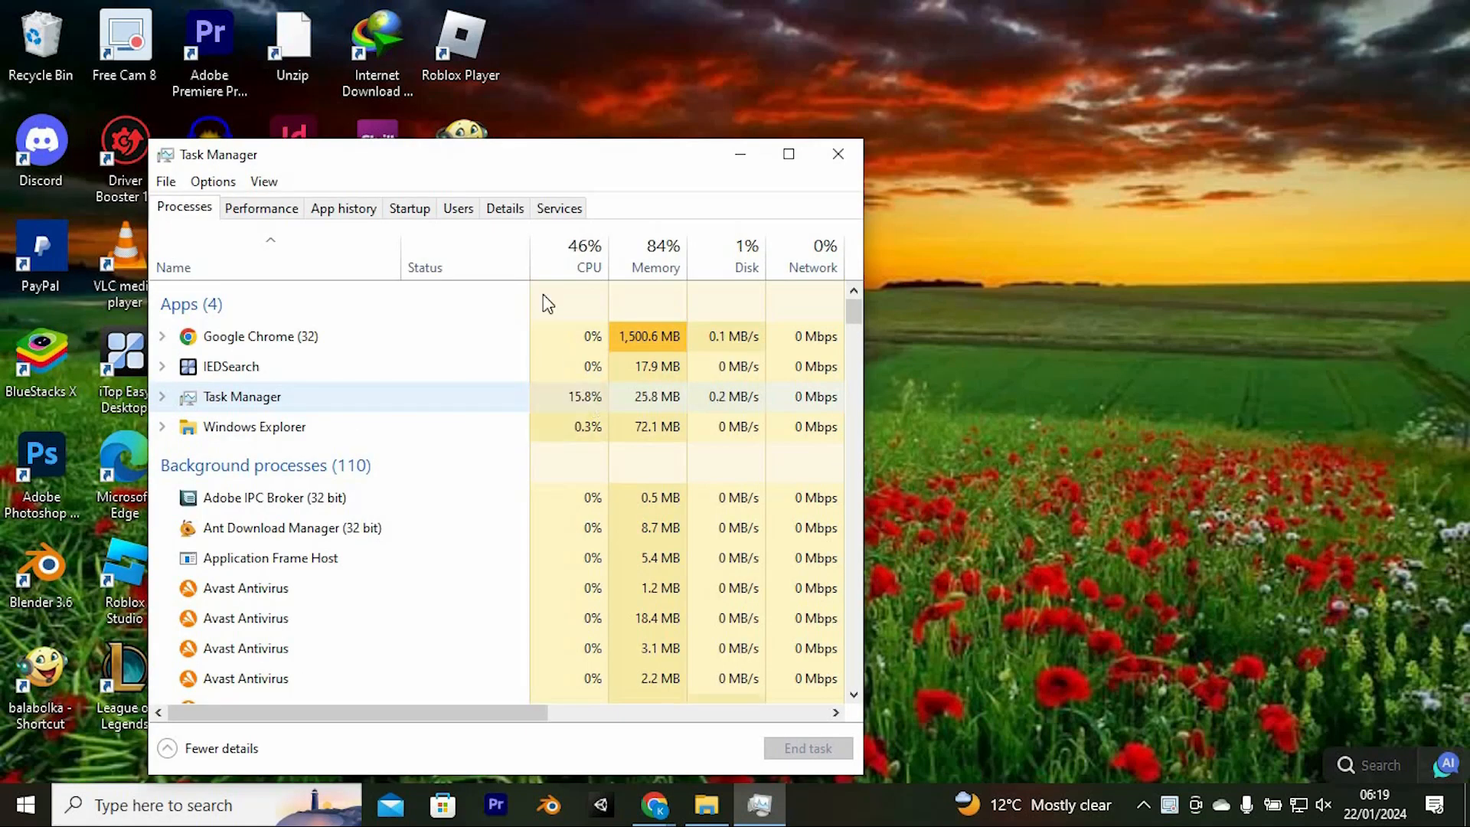
left_click(409, 208)
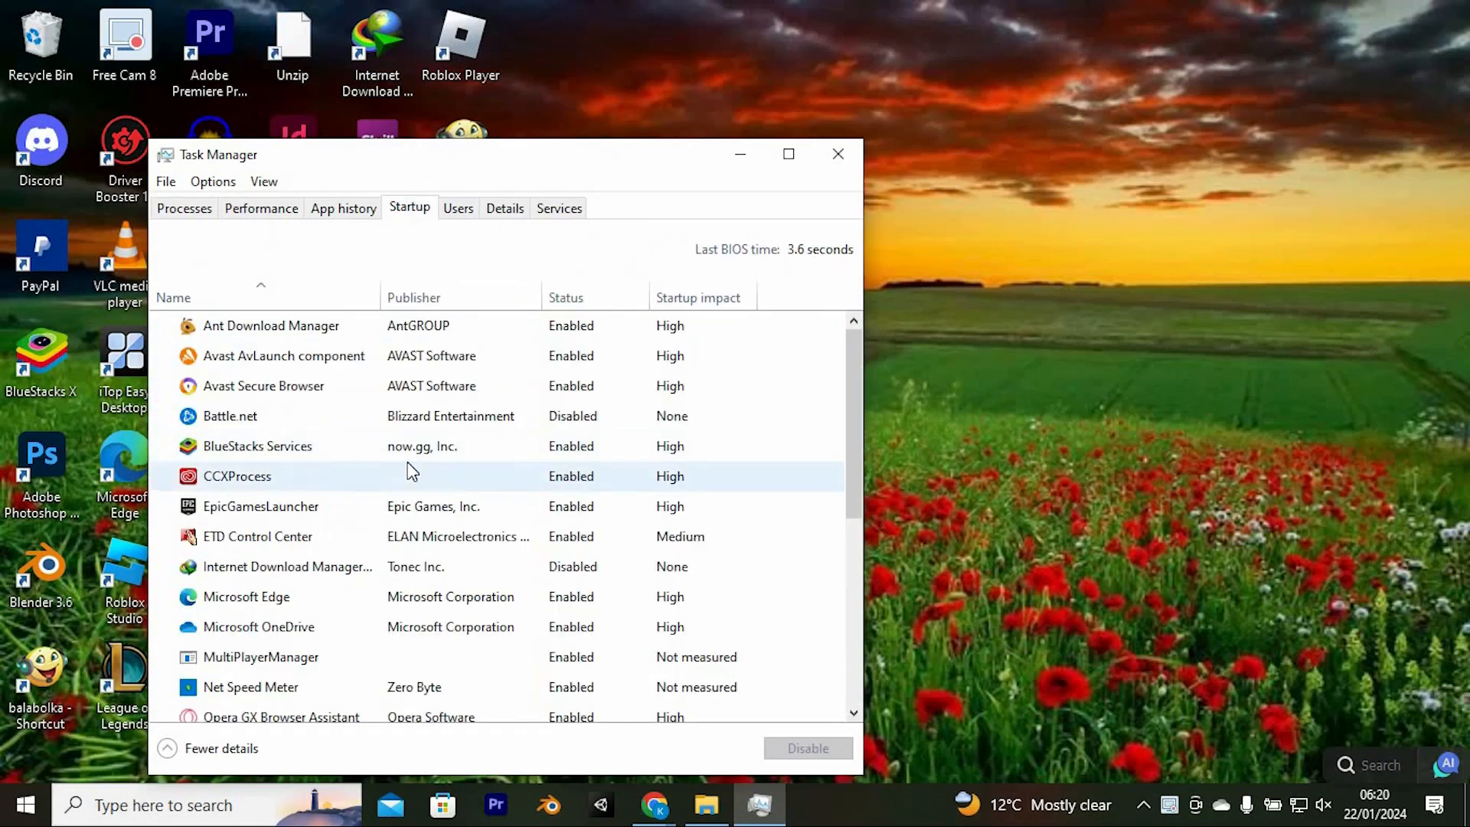
left_click(258, 626)
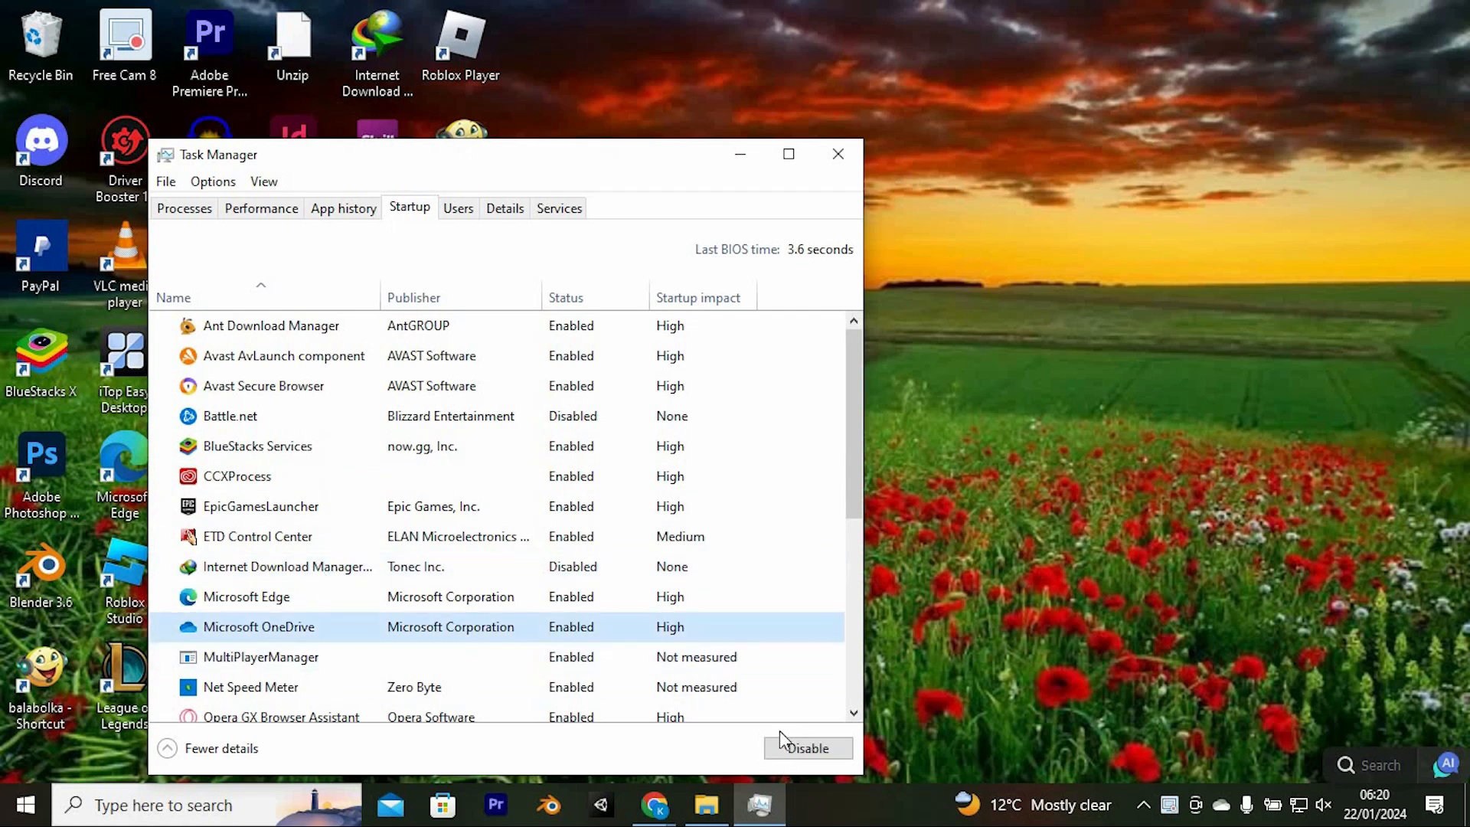
mouse_move(705, 542)
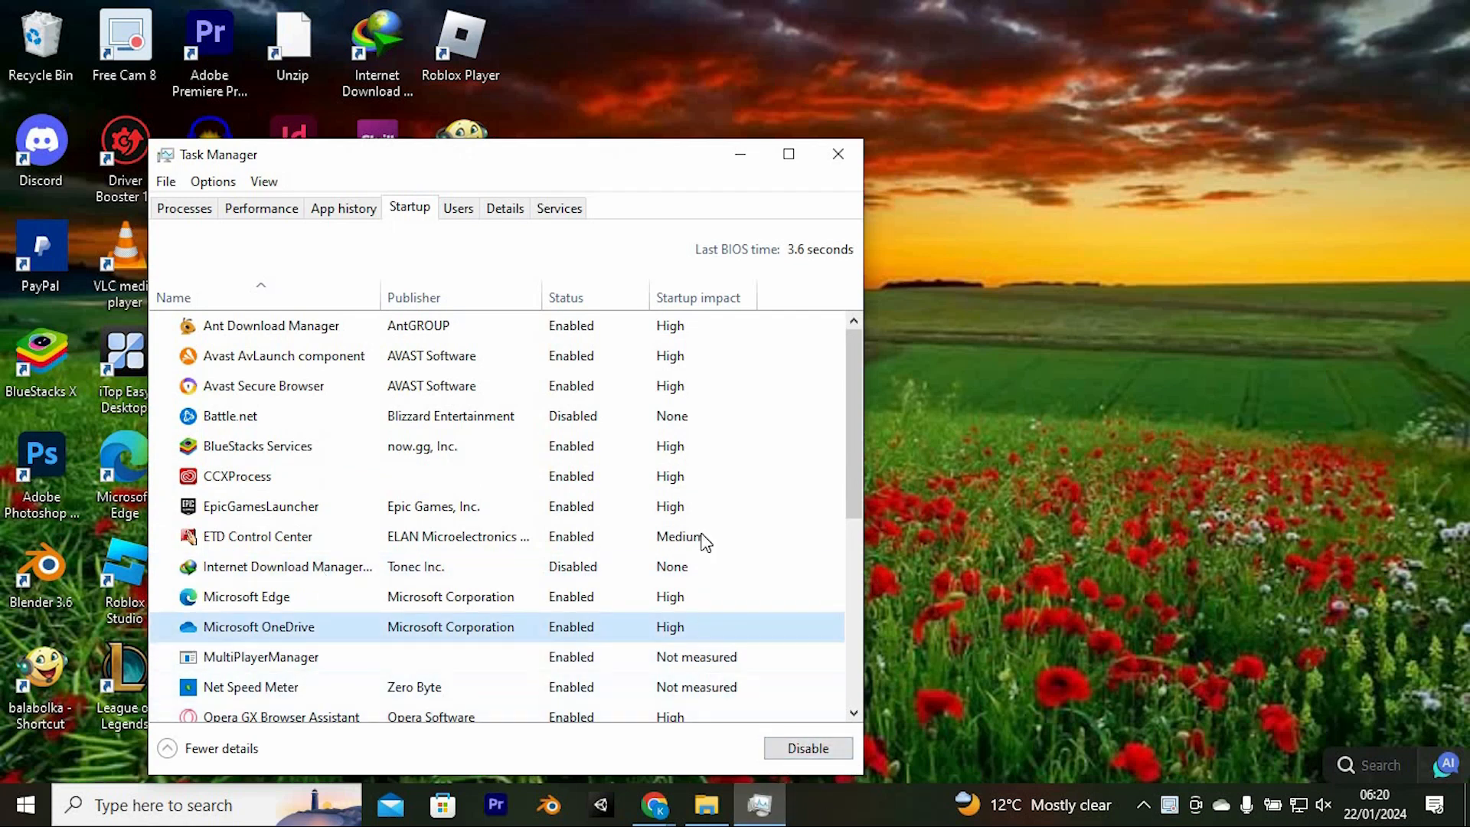
mouse_move(837, 154)
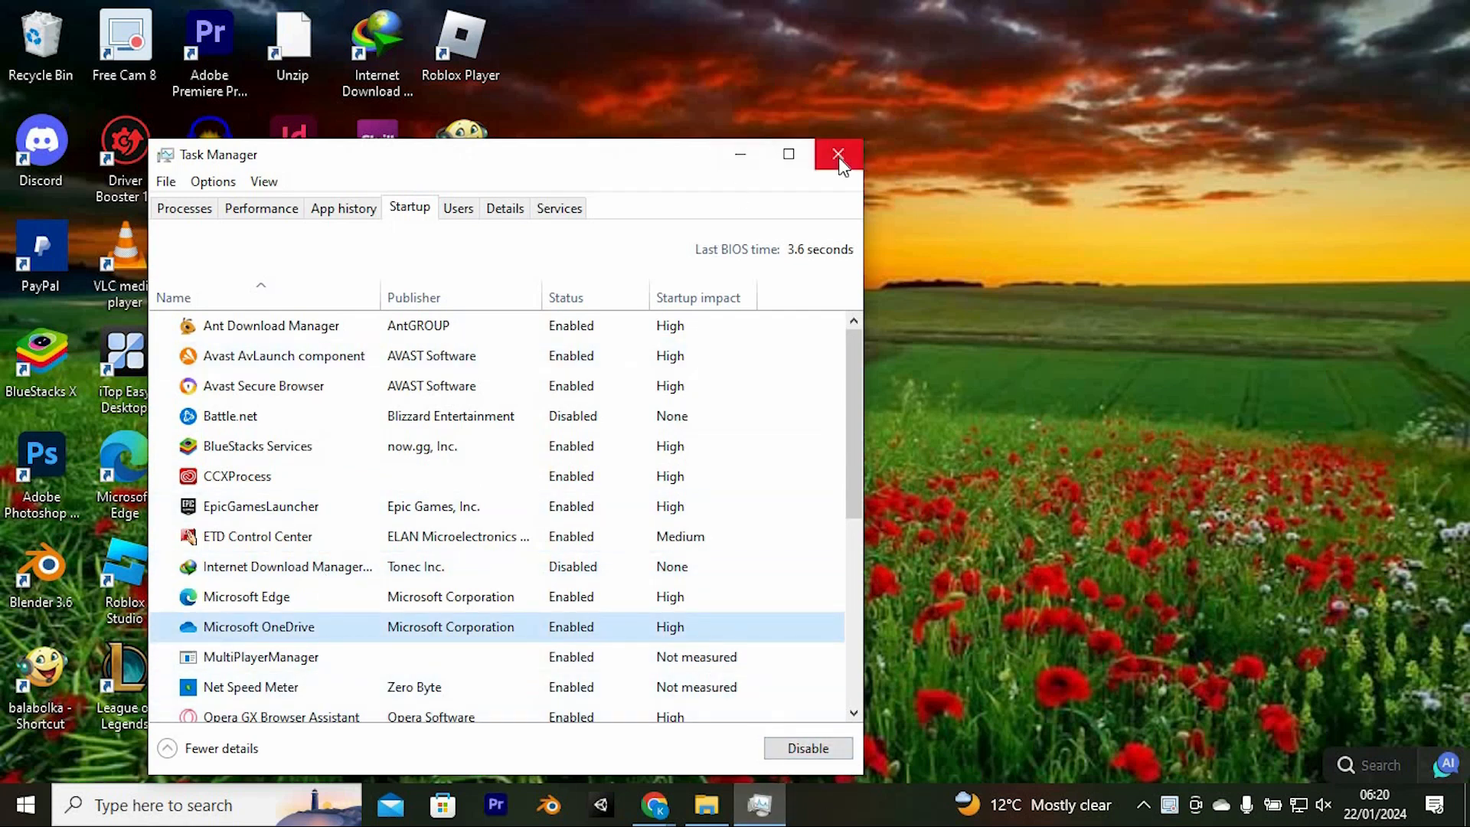
left_click(837, 155)
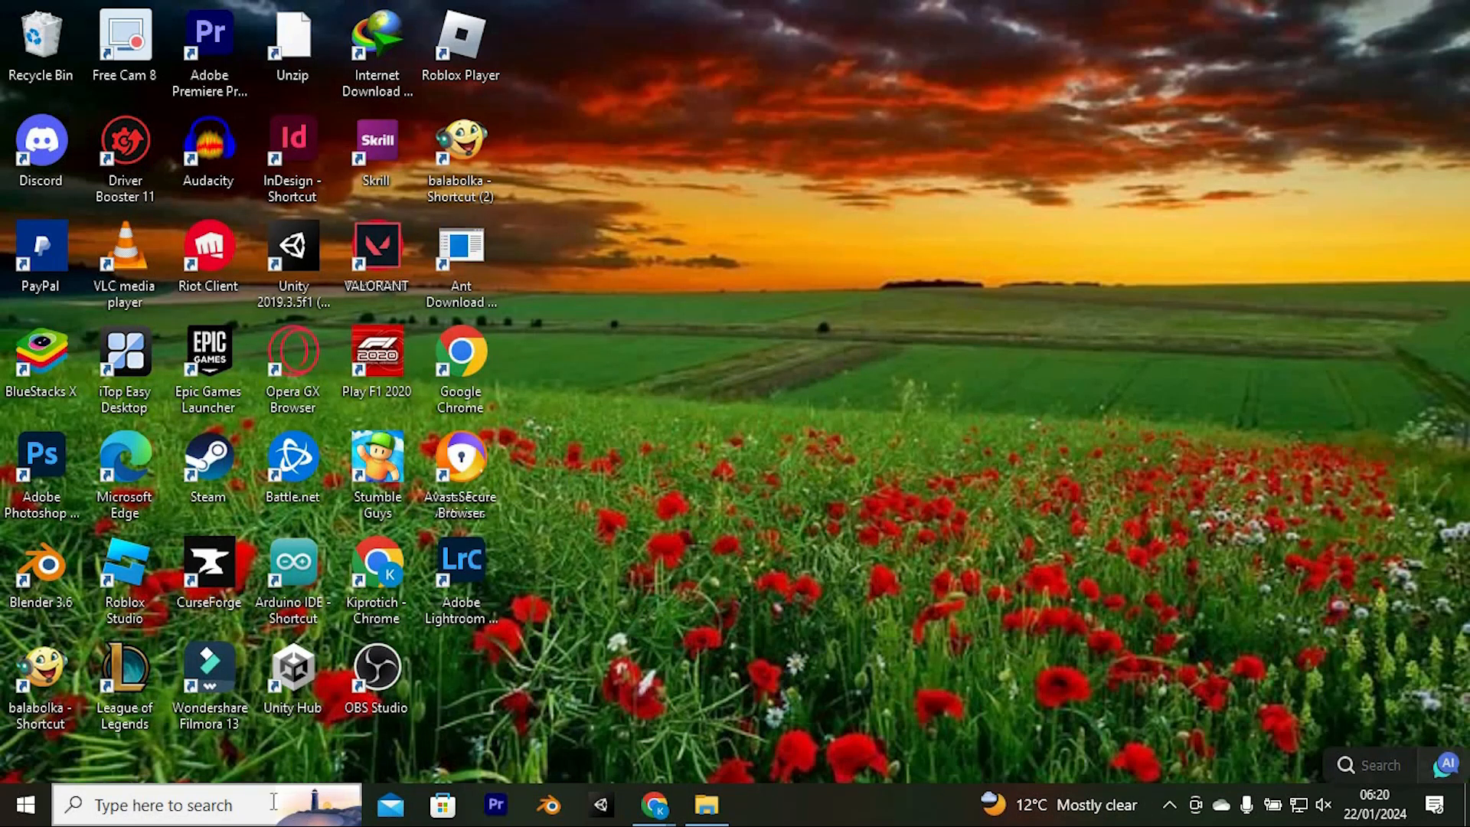
Search Windows for 'control Panel' and launch Control Panel.
left_click(164, 805)
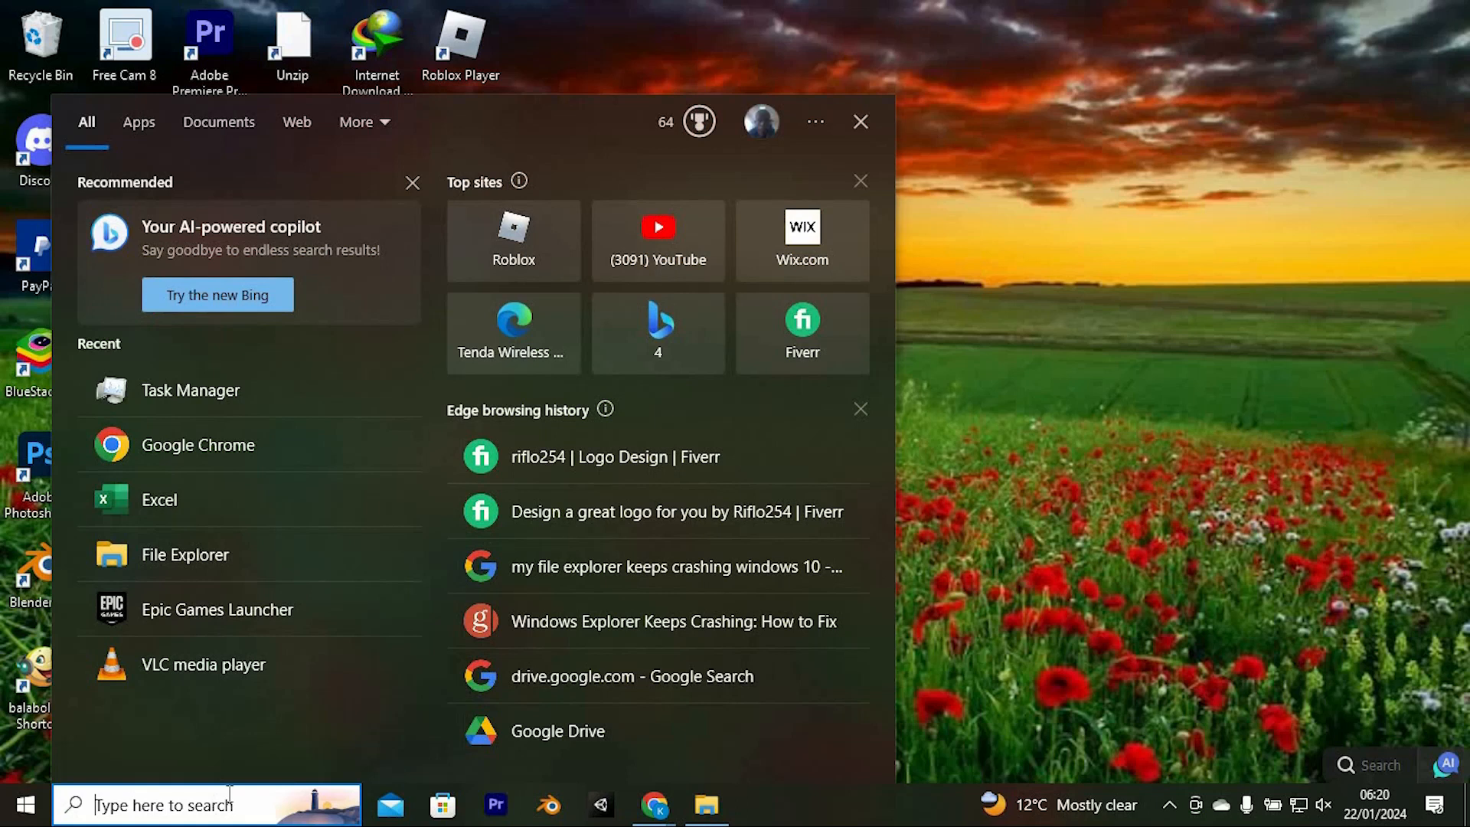
type("control Panel")
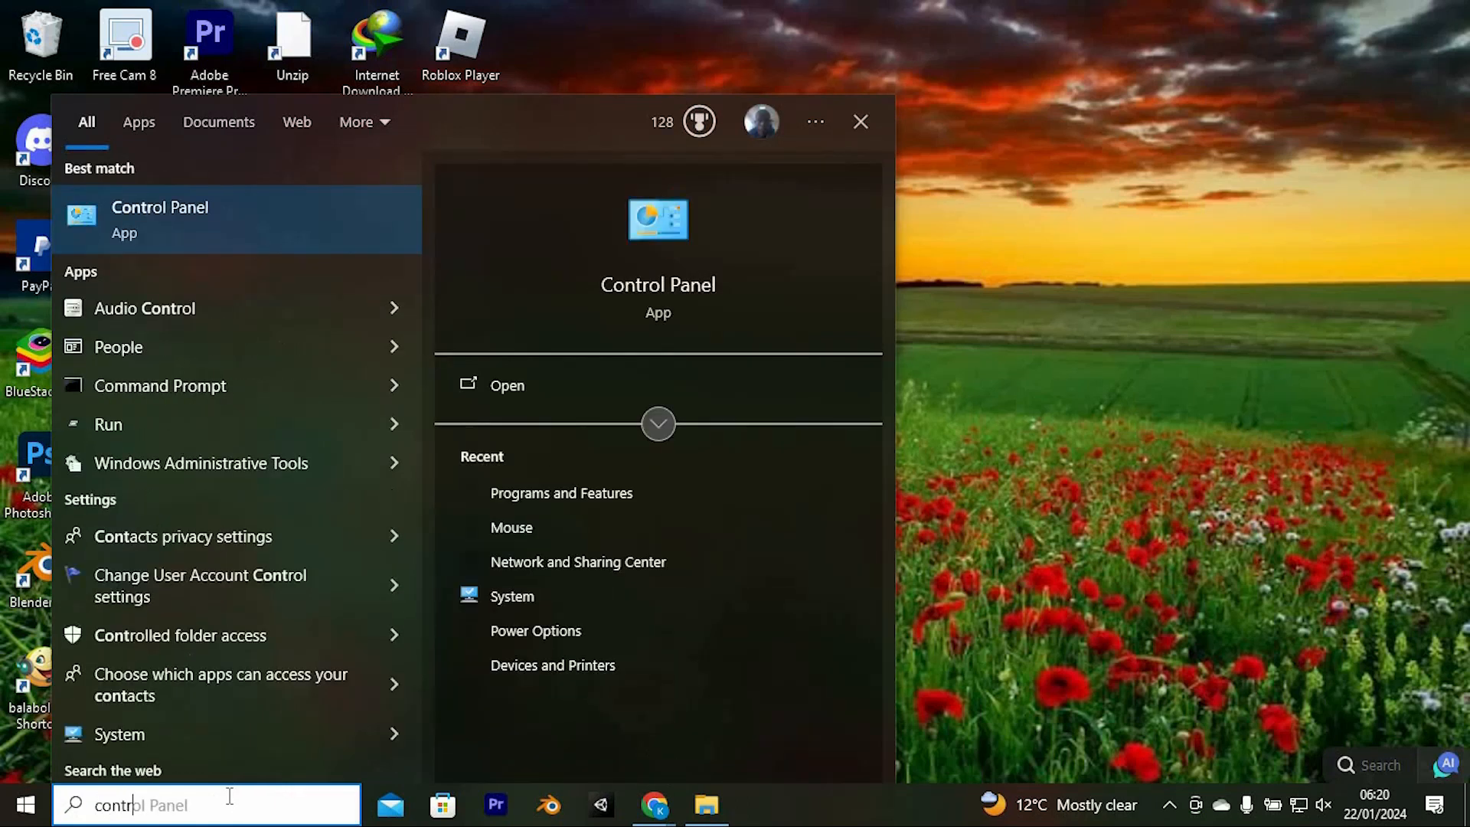
left_click(159, 219)
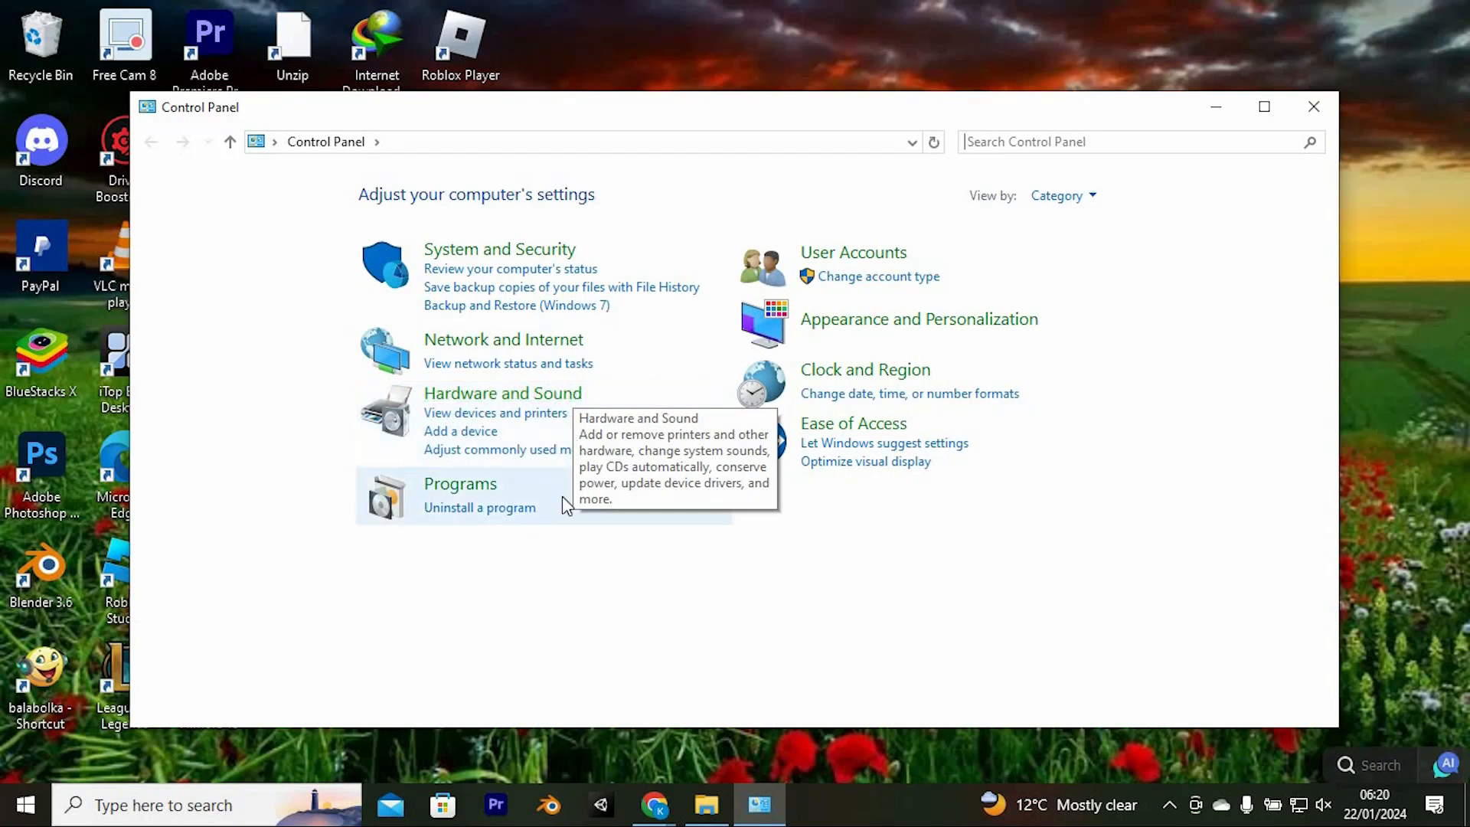
Go to Programs, then Programs and Features.
left_click(459, 483)
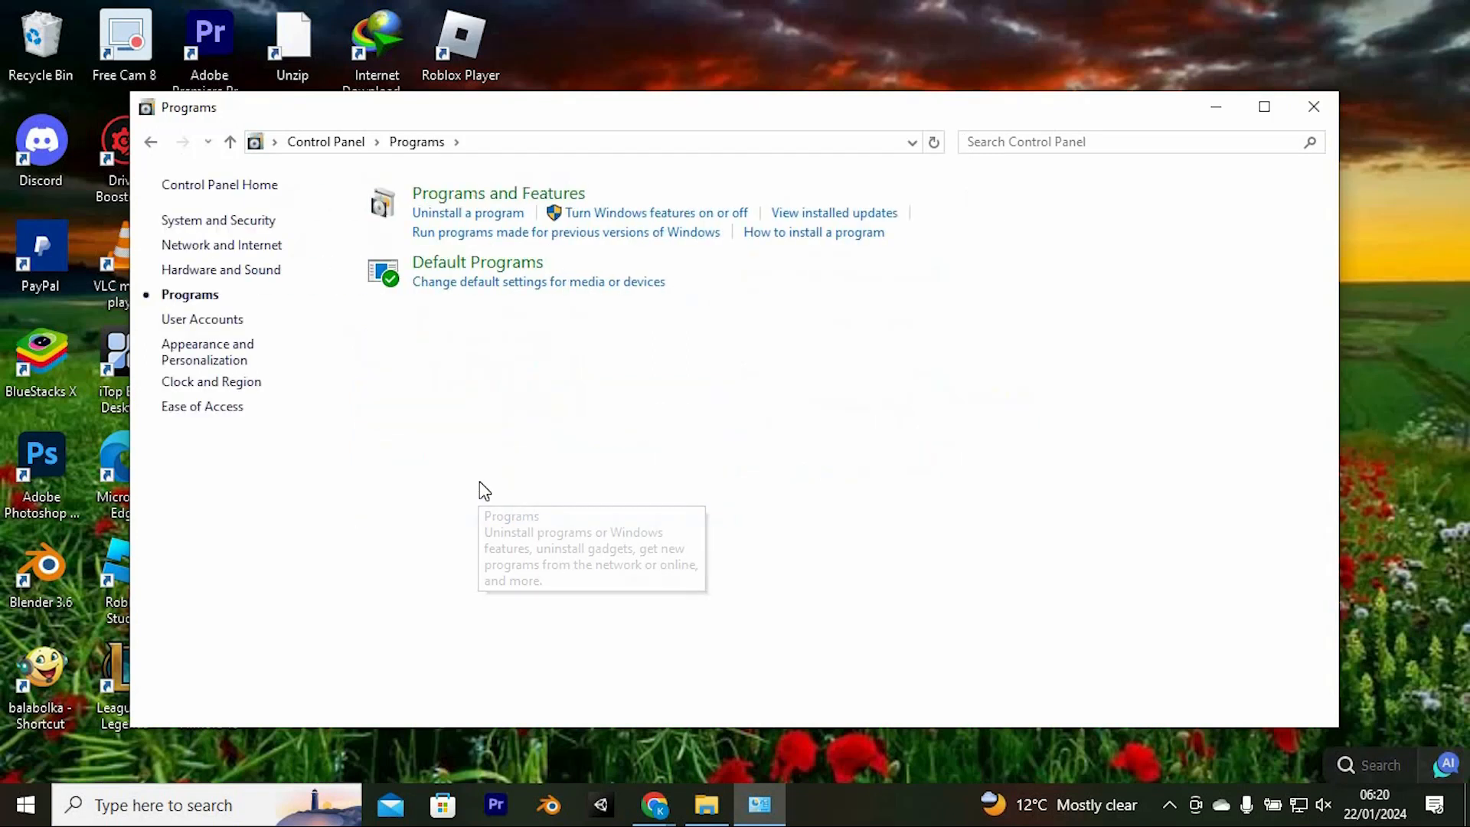
mouse_move(530, 204)
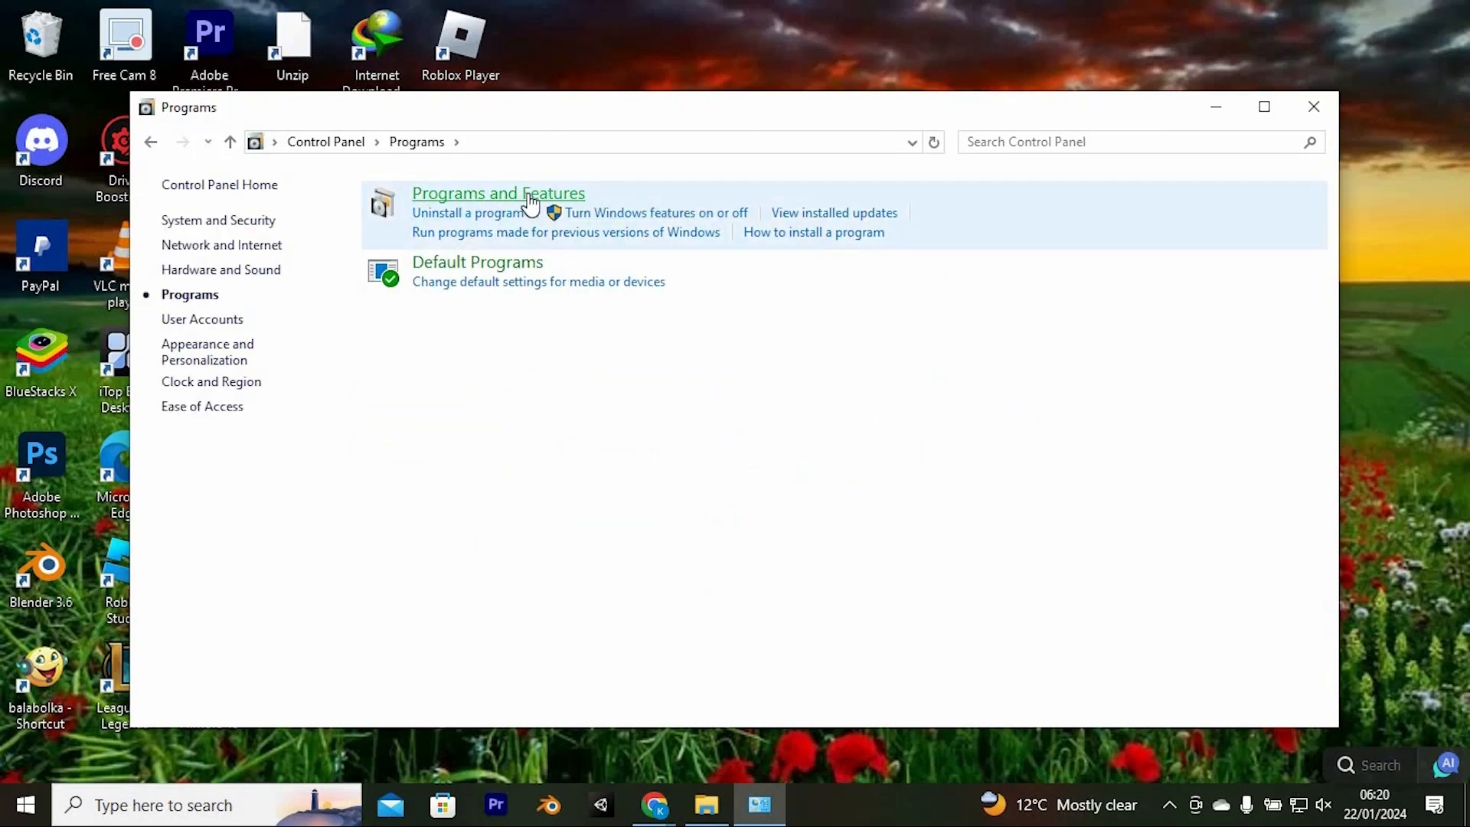
left_click(497, 192)
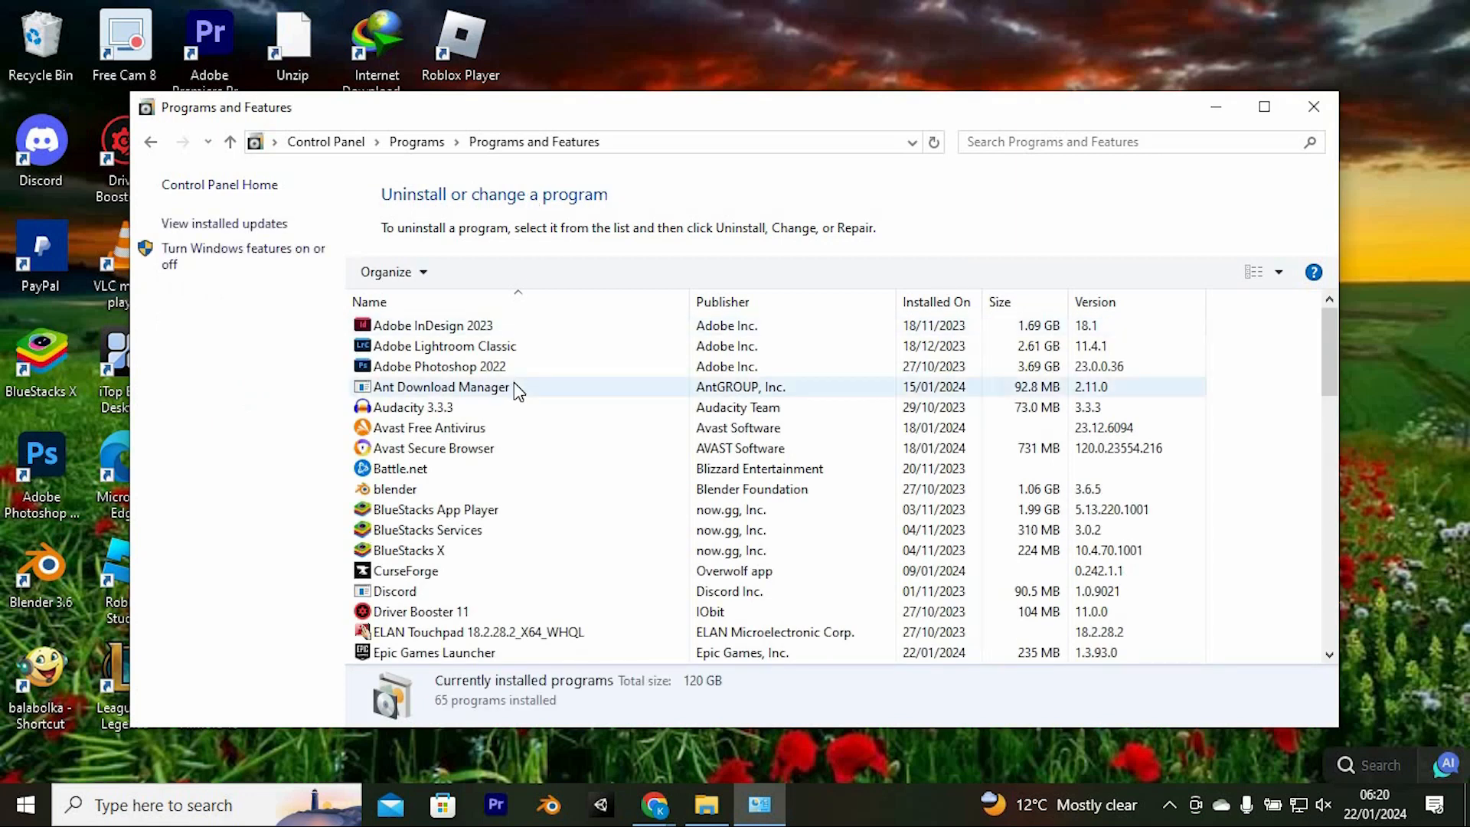
Select Microsoft OneDrive in the installed programs list, then close Programs and Features.
scroll("down", 3)
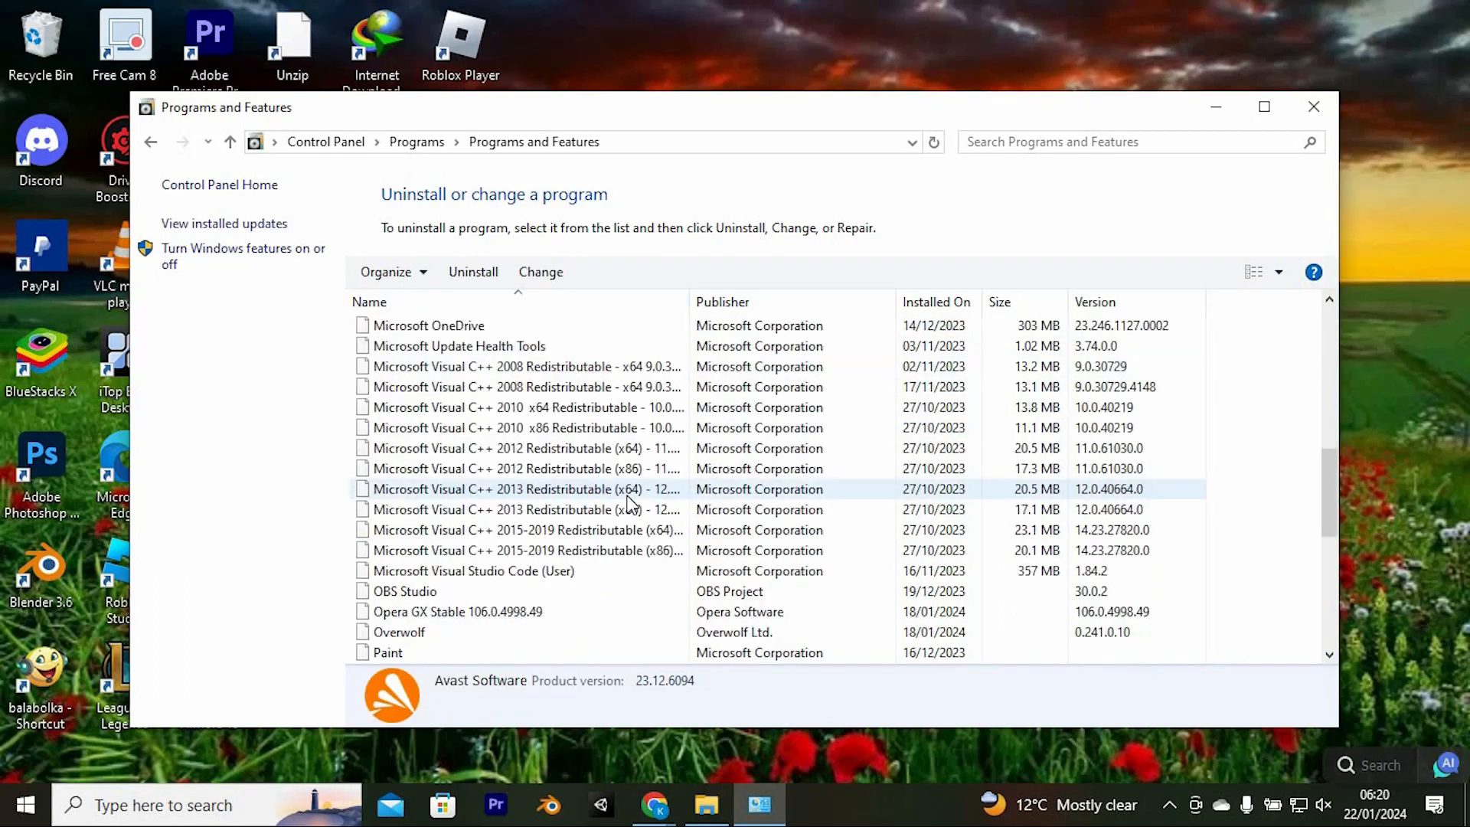
scroll("up", 3)
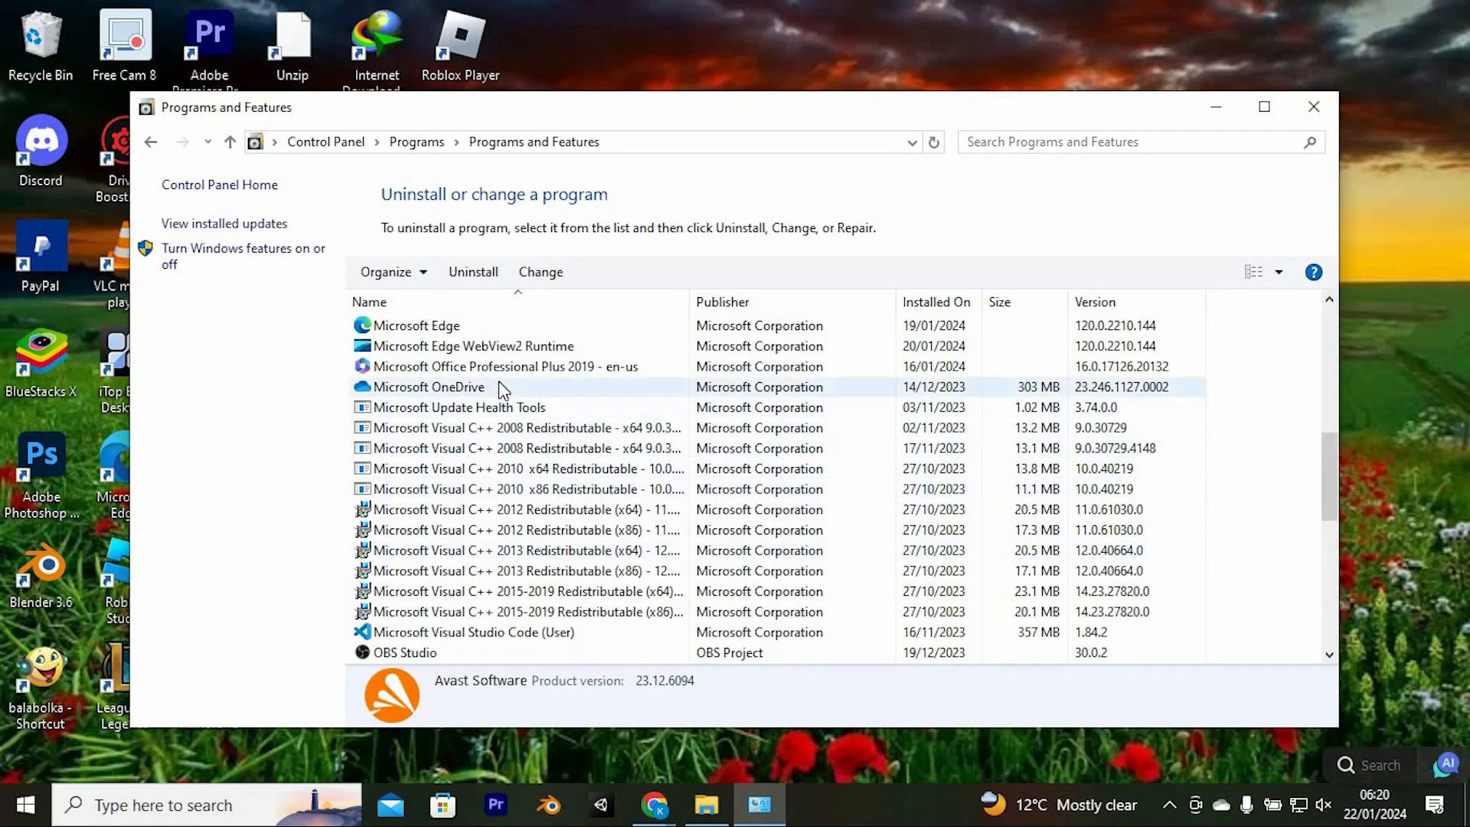
left_click(427, 386)
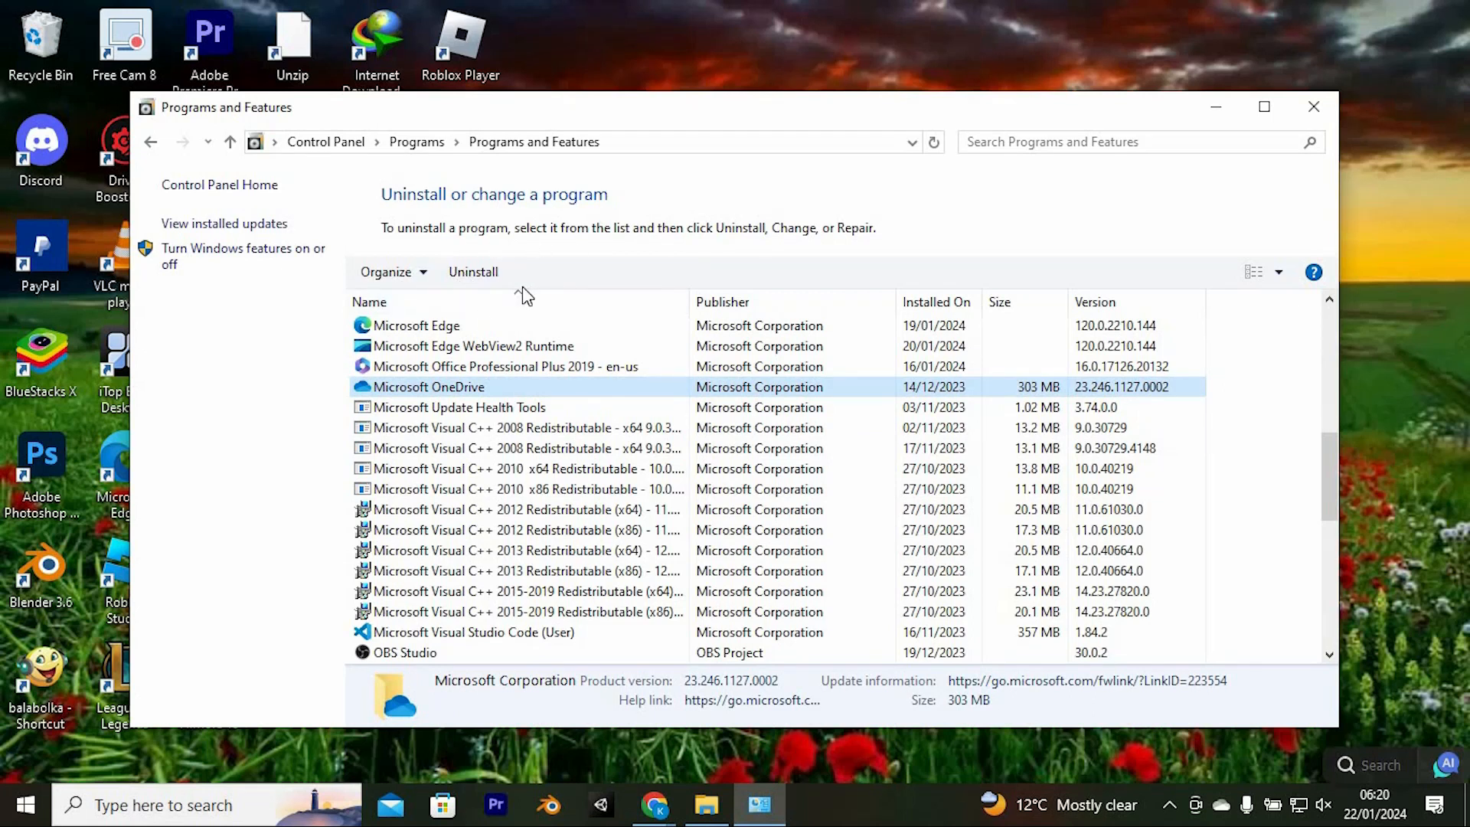
mouse_move(473, 272)
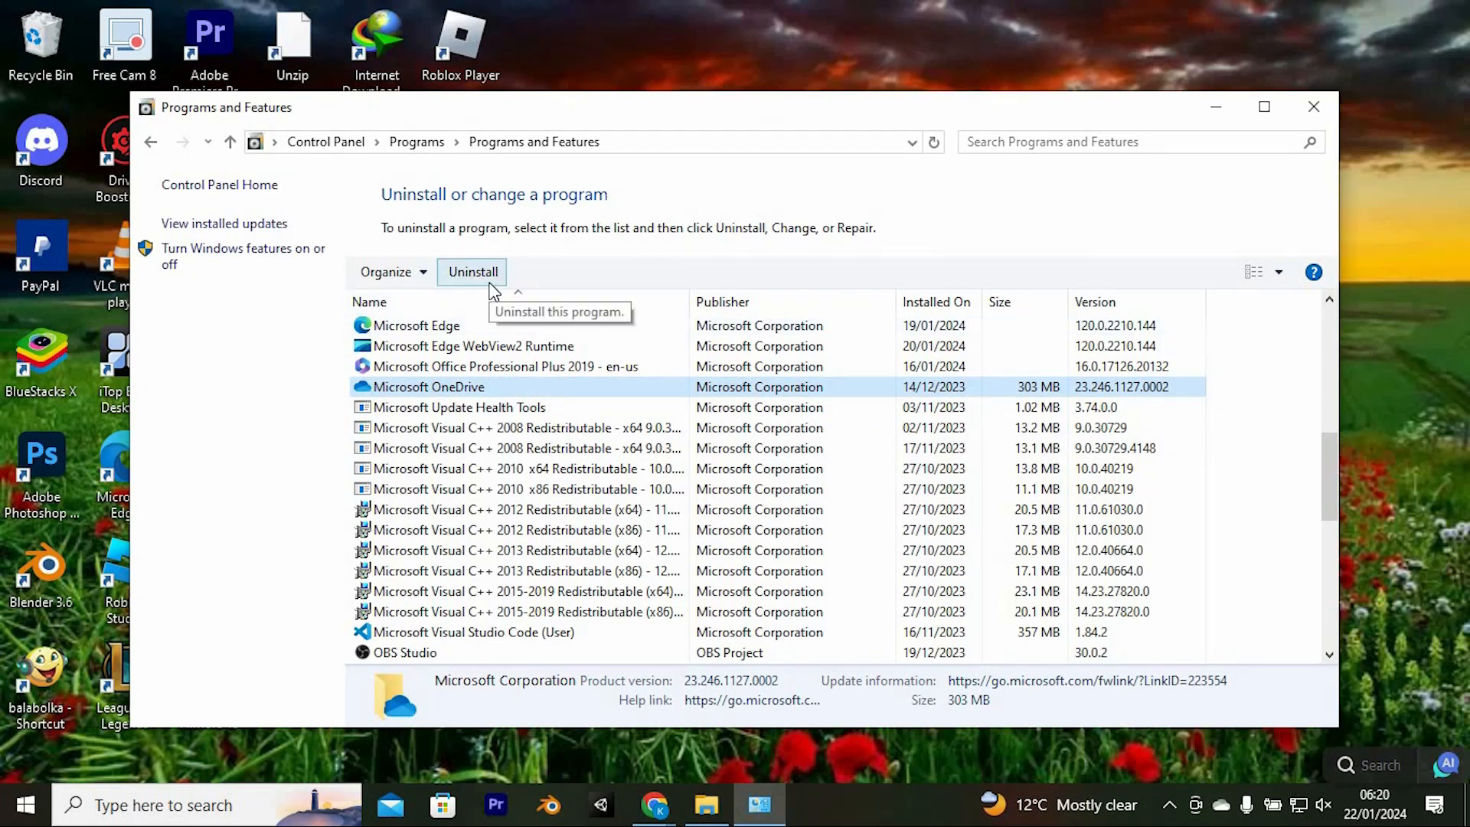
mouse_move(1229, 139)
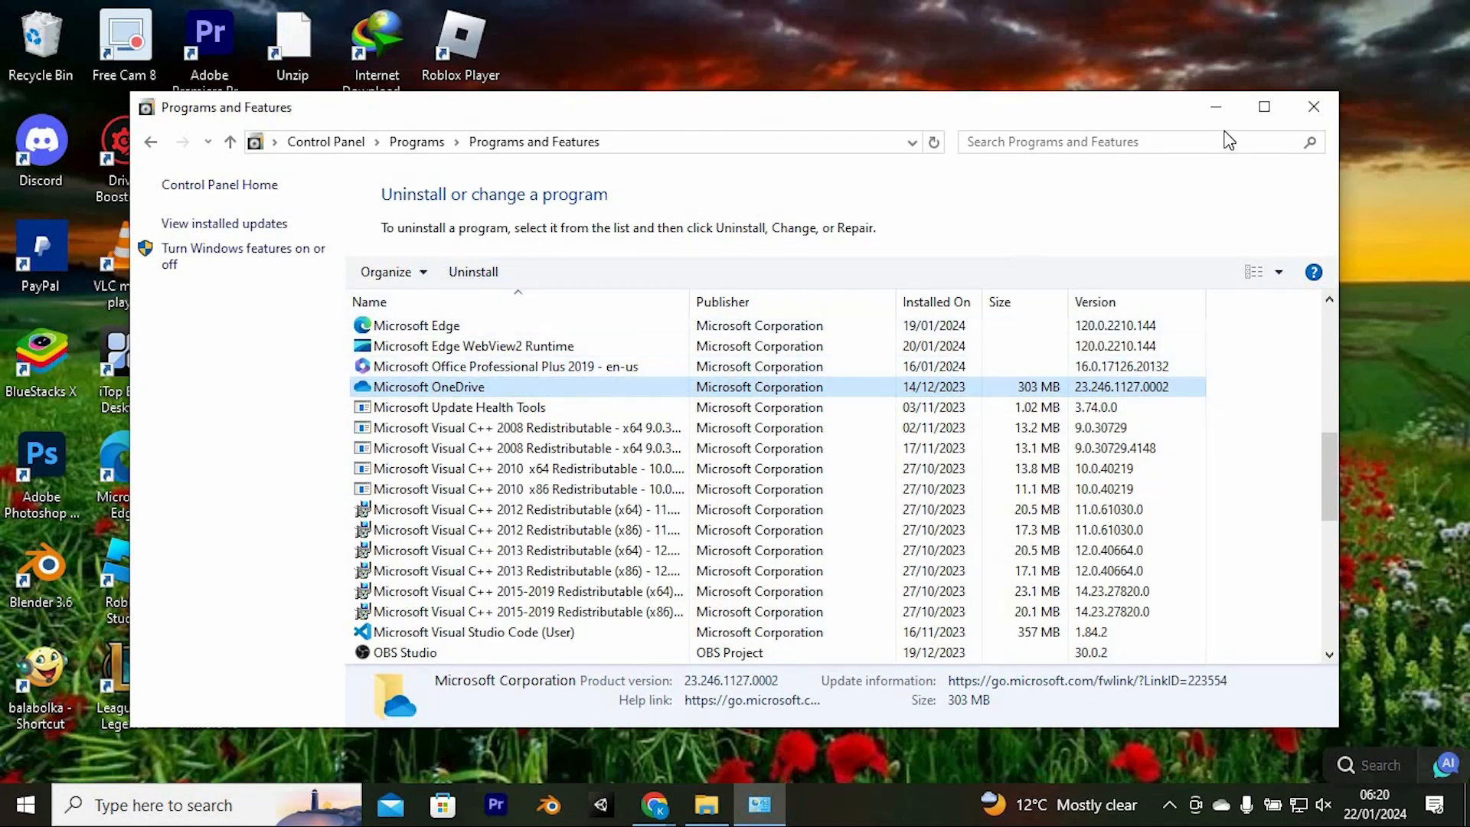
mouse_move(1215, 108)
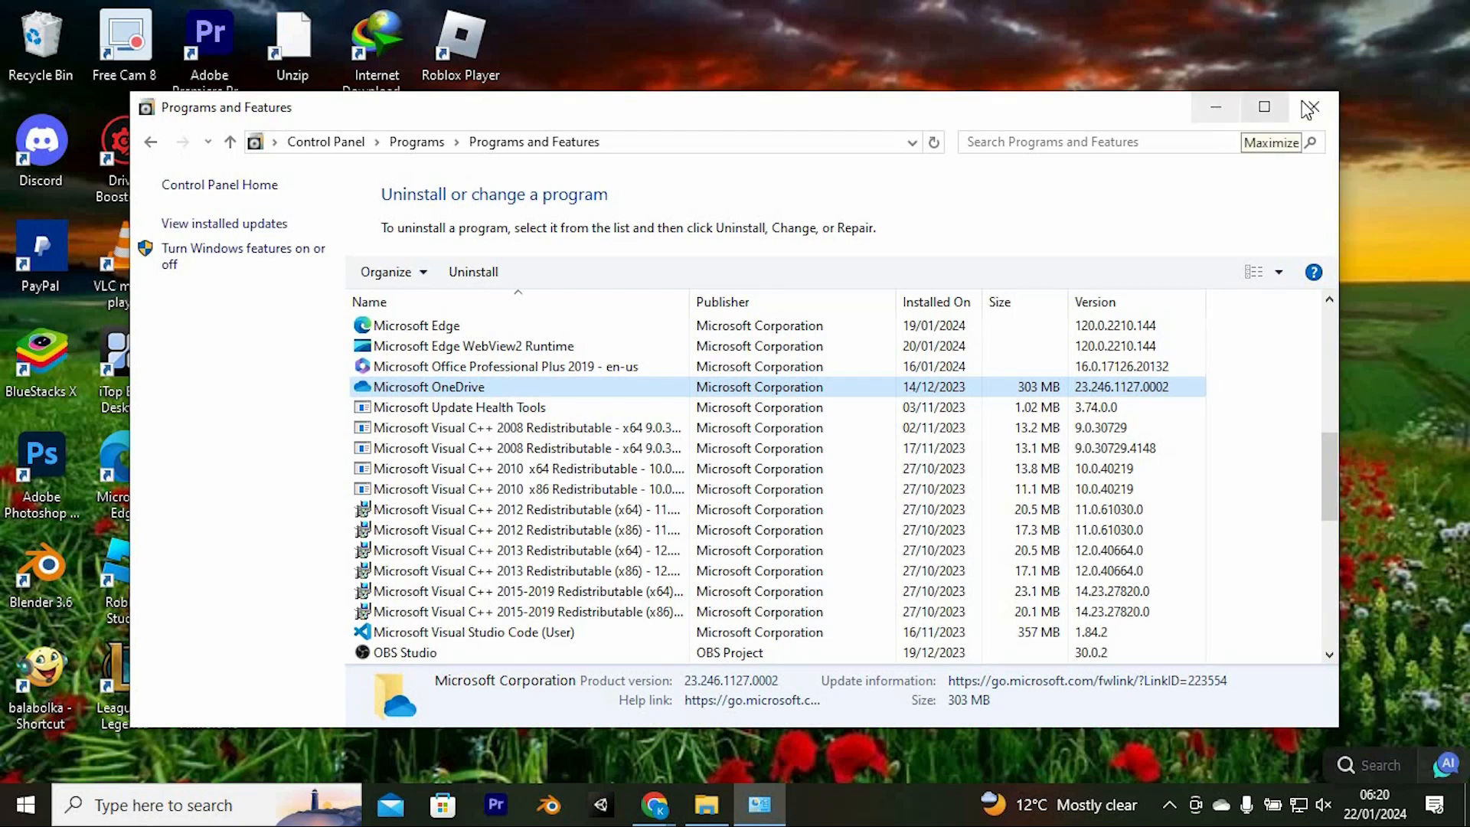
left_click(1309, 107)
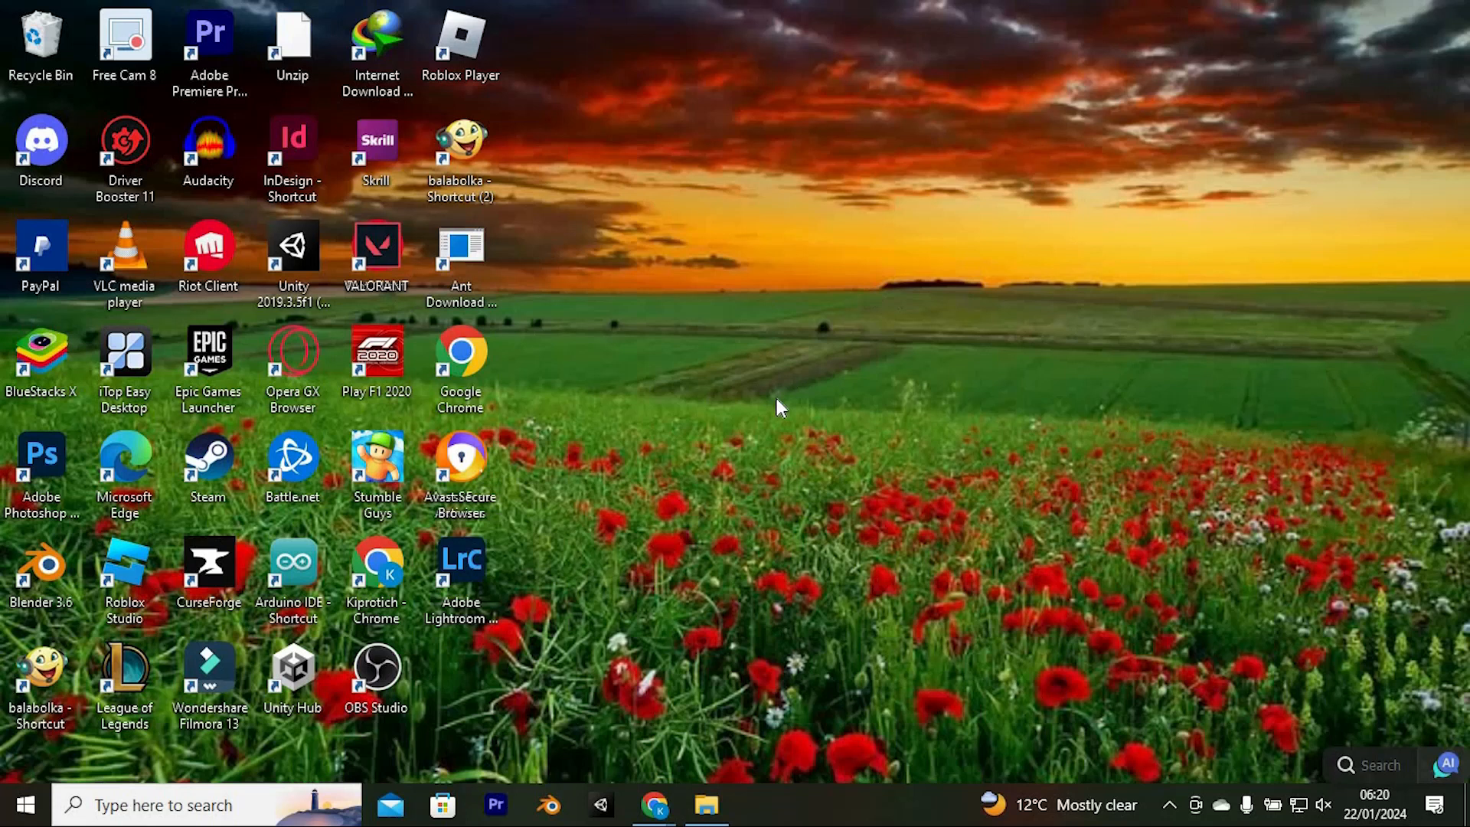
mouse_move(776, 405)
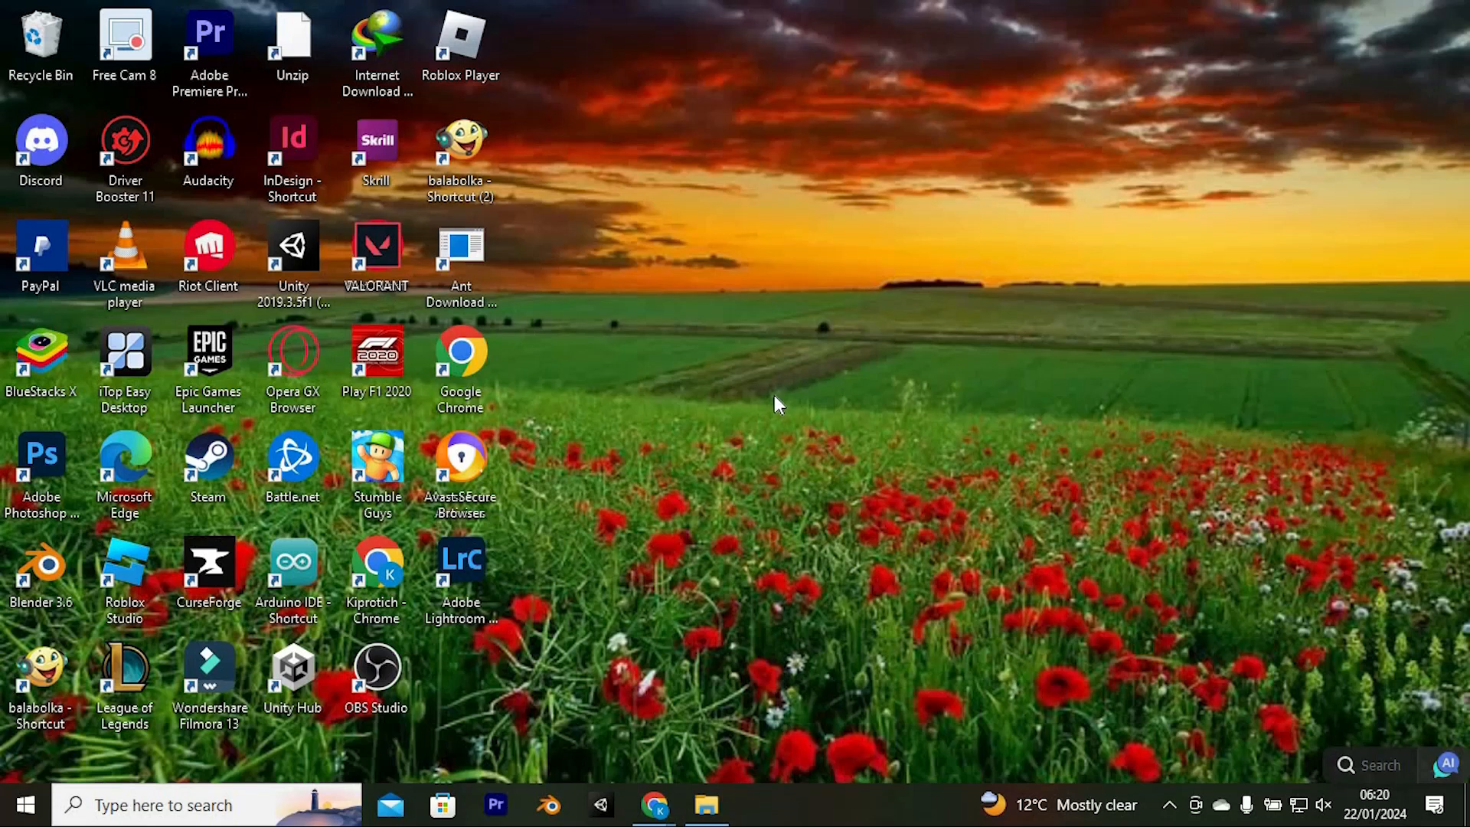